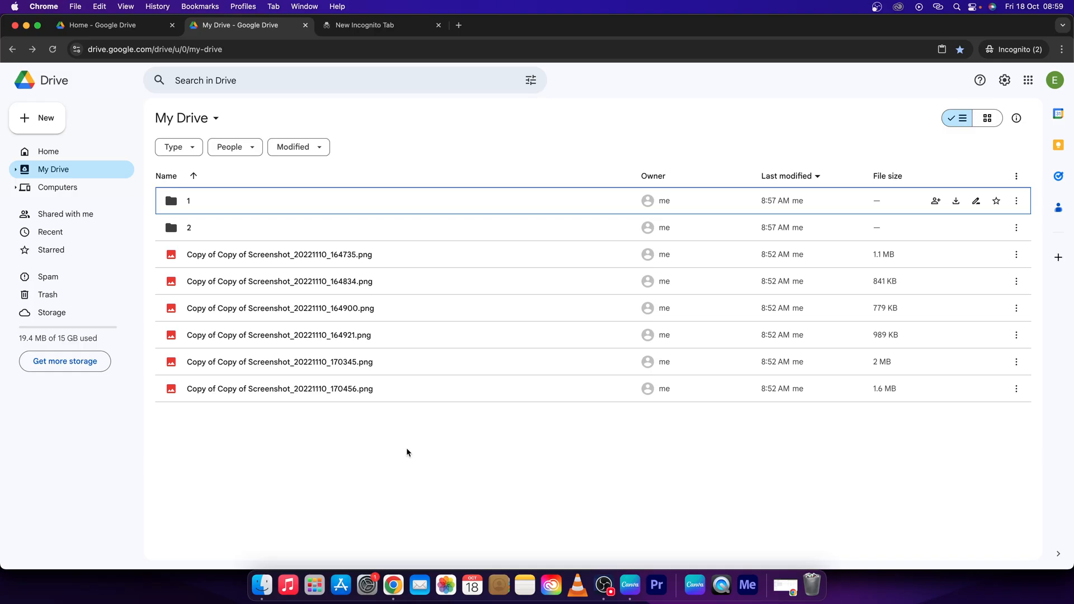
pyautogui.moveTo(403, 457)
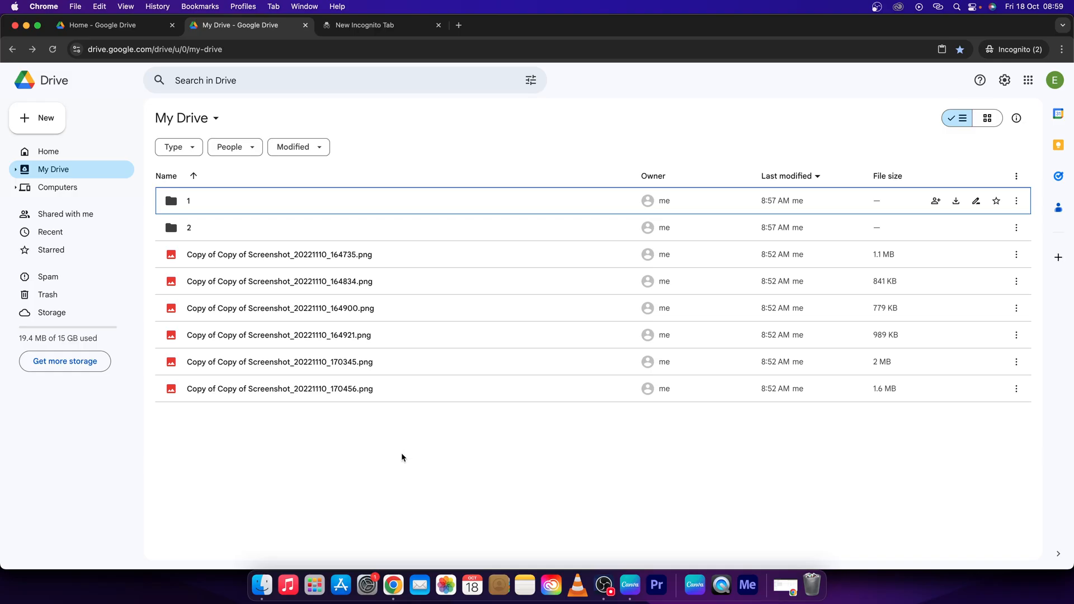
pyautogui.moveTo(179, 124)
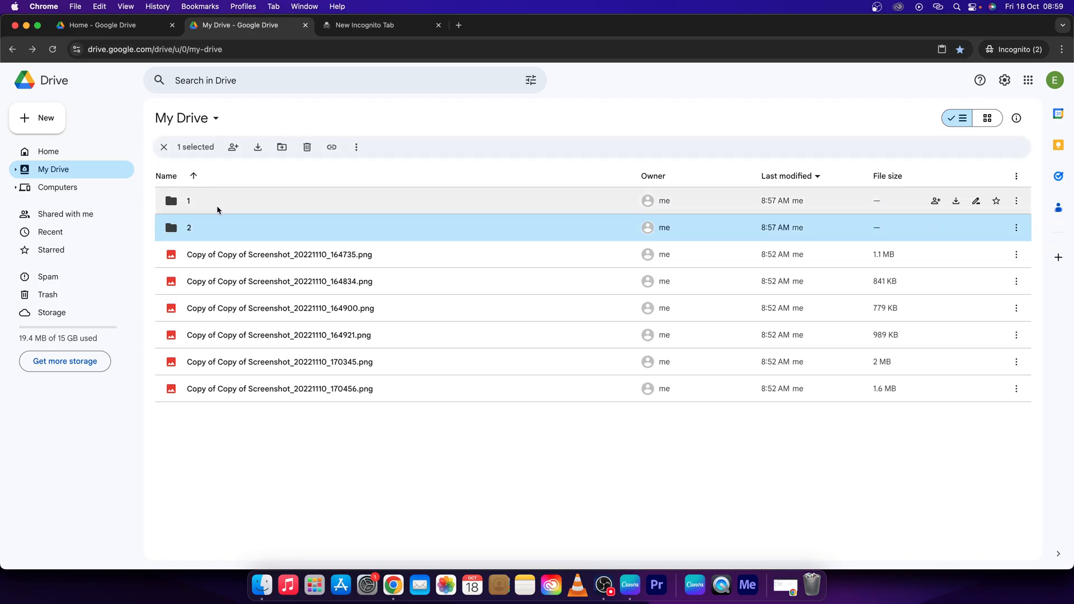
# Step: Select folder 2 and choose Add shortcut from its right-click Organize menu
pyautogui.click(218, 201)
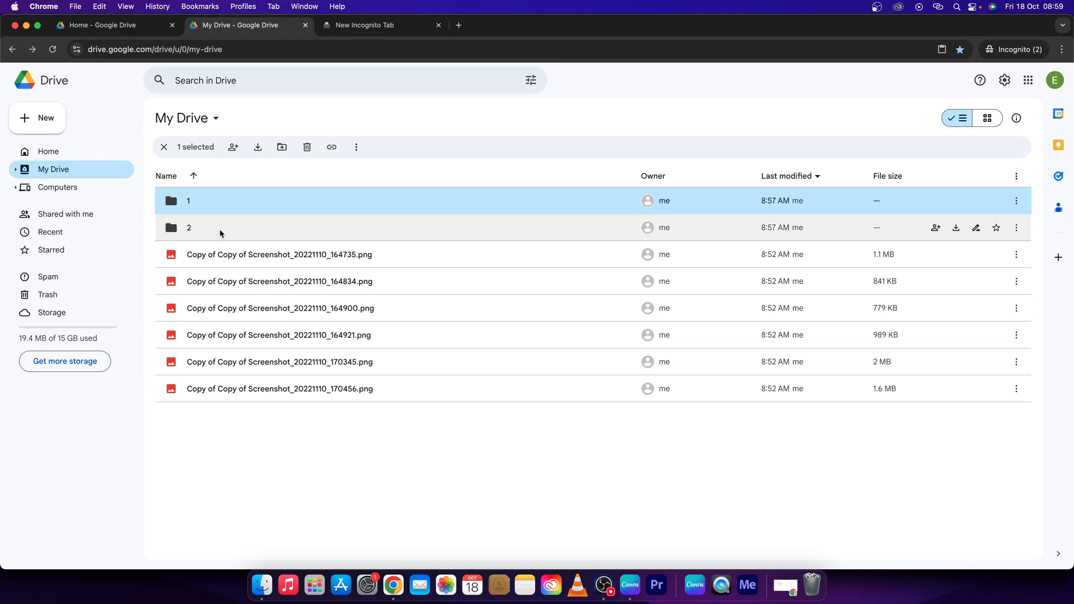
pyautogui.moveTo(224, 233)
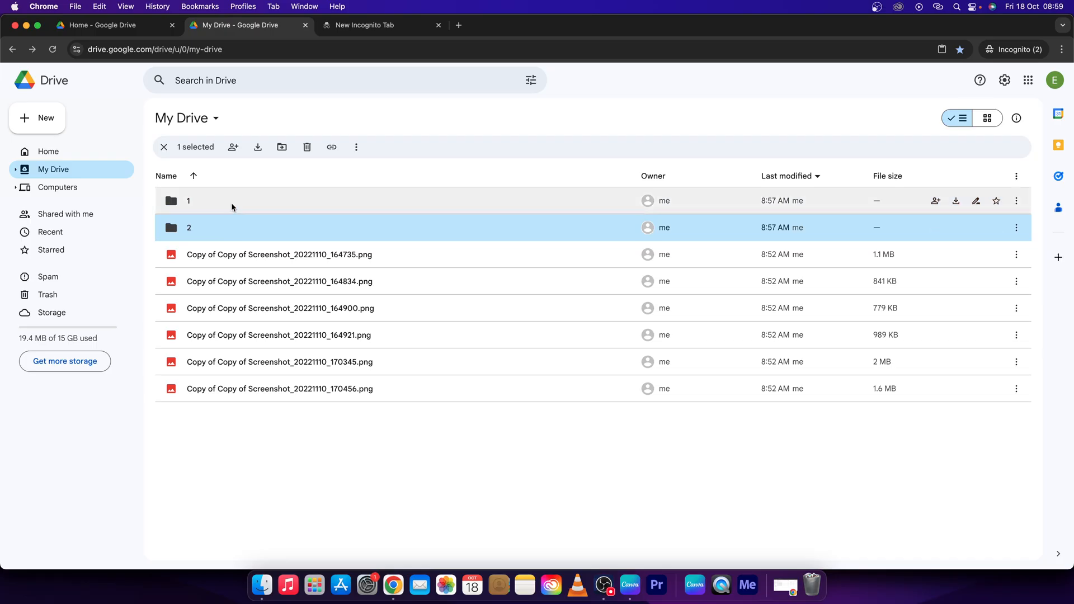
pyautogui.moveTo(195, 219)
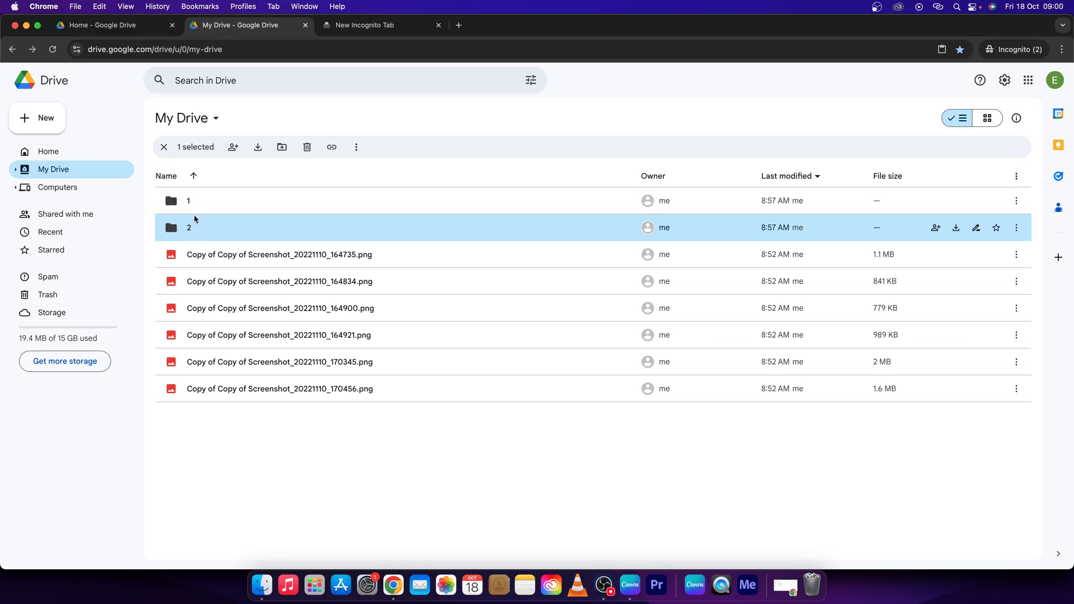
pyautogui.click(188, 200)
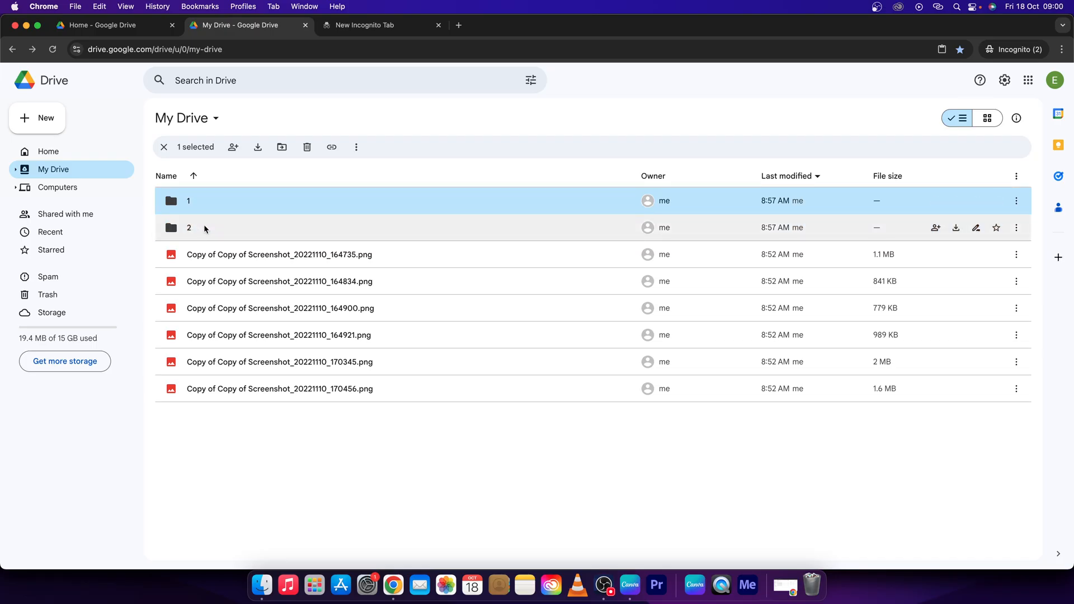
pyautogui.click(189, 227)
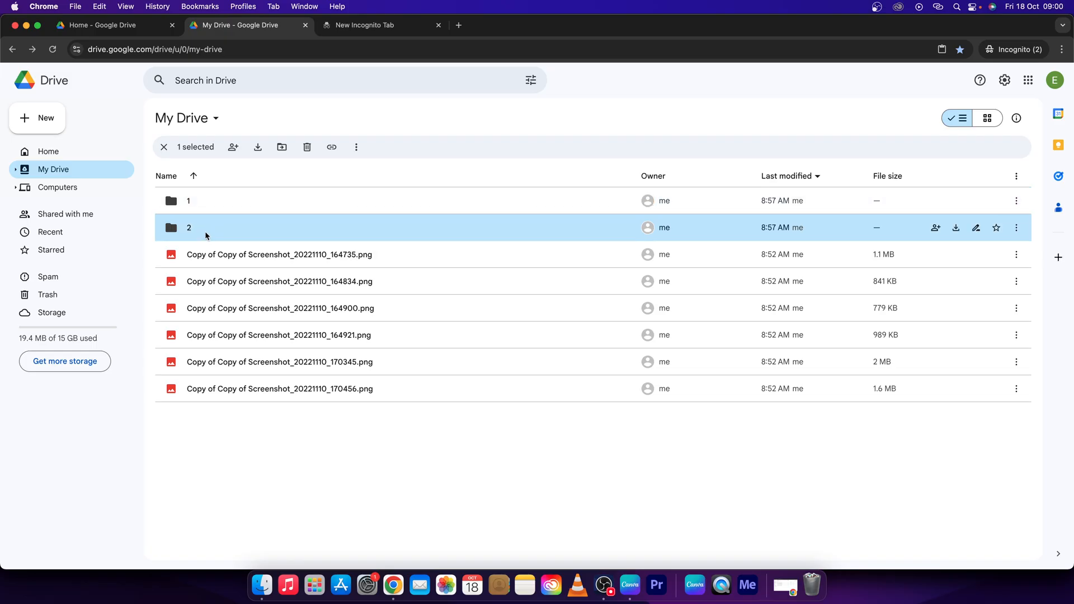
pyautogui.moveTo(203, 207)
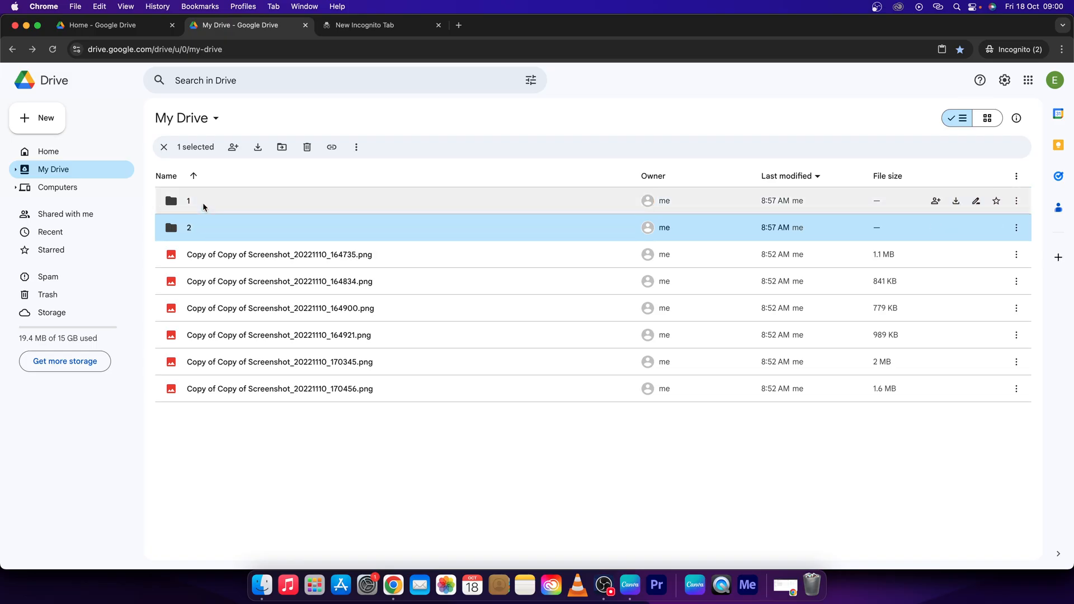
pyautogui.moveTo(175, 233)
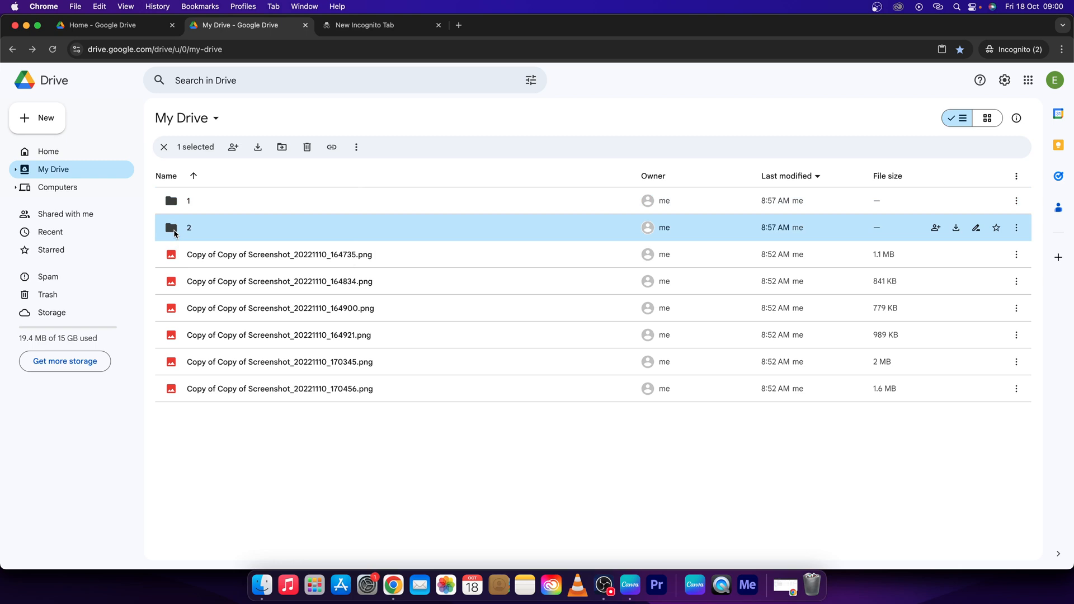
pyautogui.rightClick(173, 228)
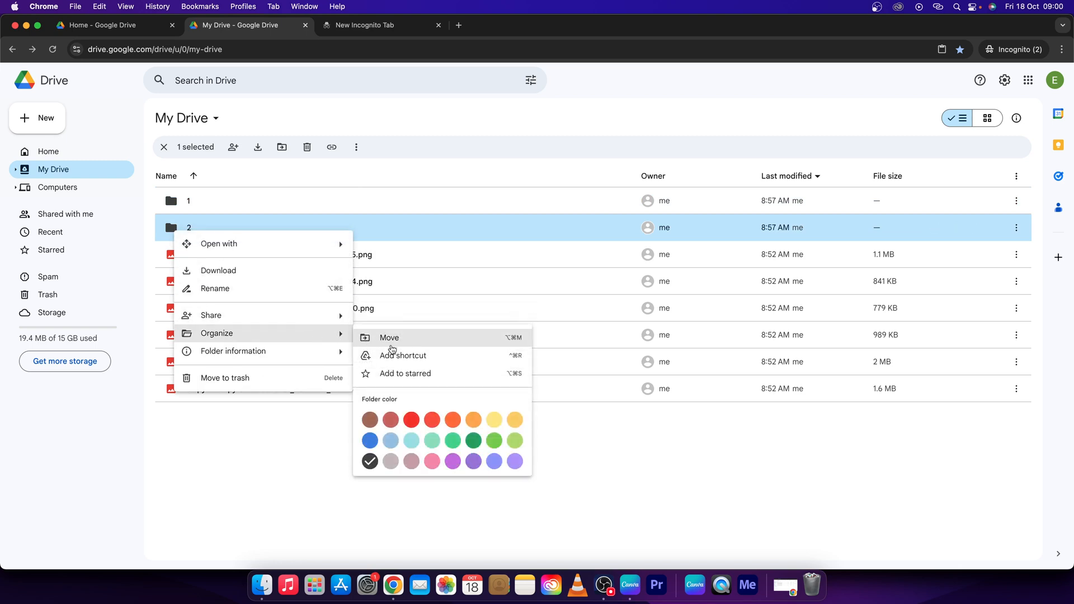
pyautogui.click(403, 356)
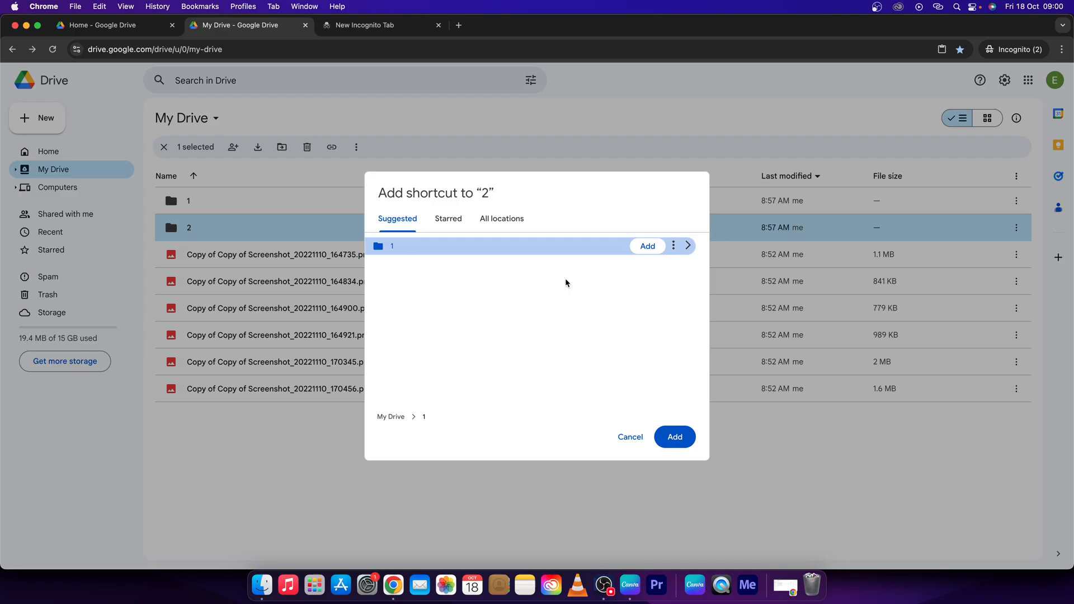
pyautogui.moveTo(648, 248)
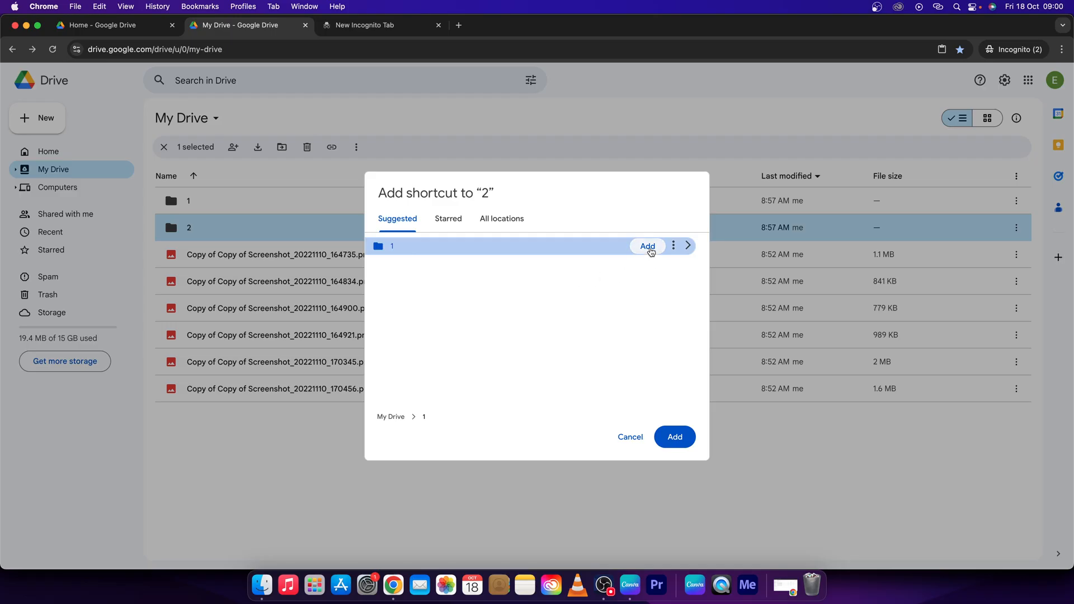
# Step: Add the folder 2 shortcut to folder 1 from the Suggested list
pyautogui.click(647, 246)
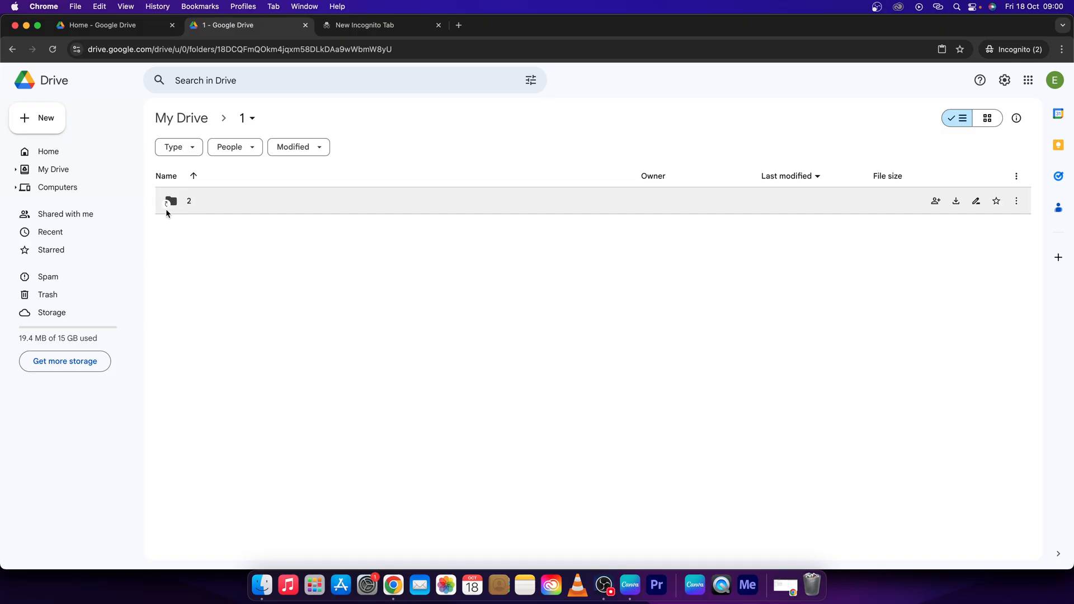
# Step: Open the folder 2 shortcut inside folder 1, then return to My Drive
pyautogui.doubleClick(189, 201)
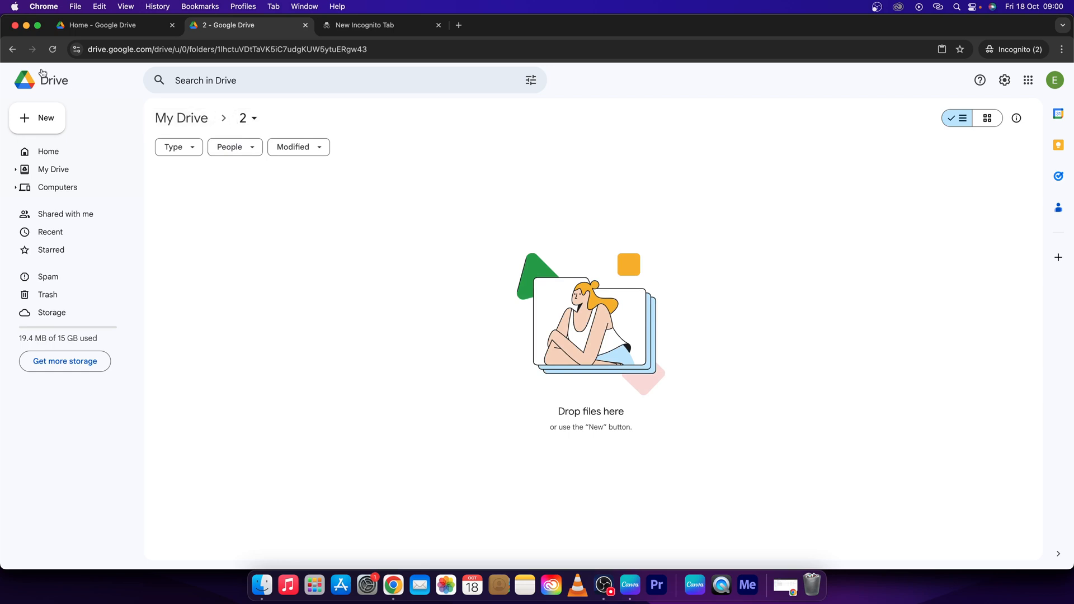
pyautogui.click(14, 48)
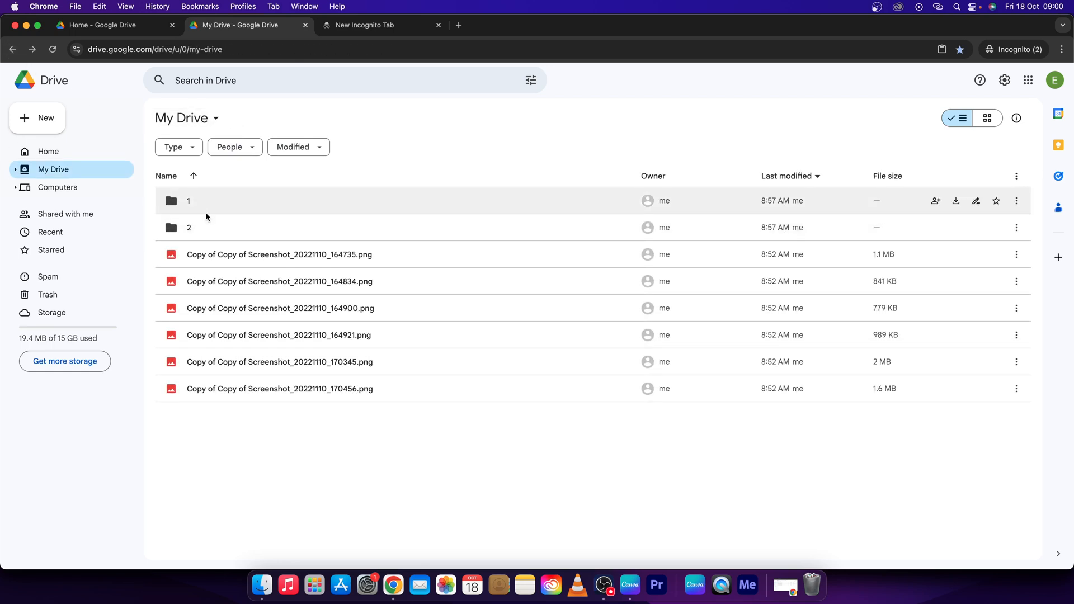
pyautogui.doubleClick(188, 200)
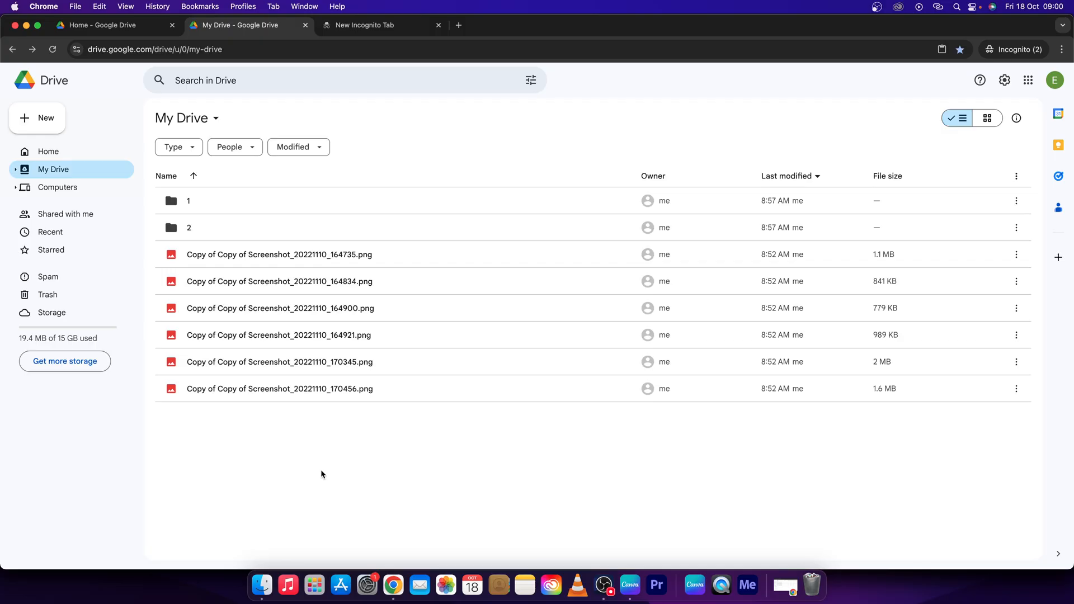
pyautogui.moveTo(319, 475)
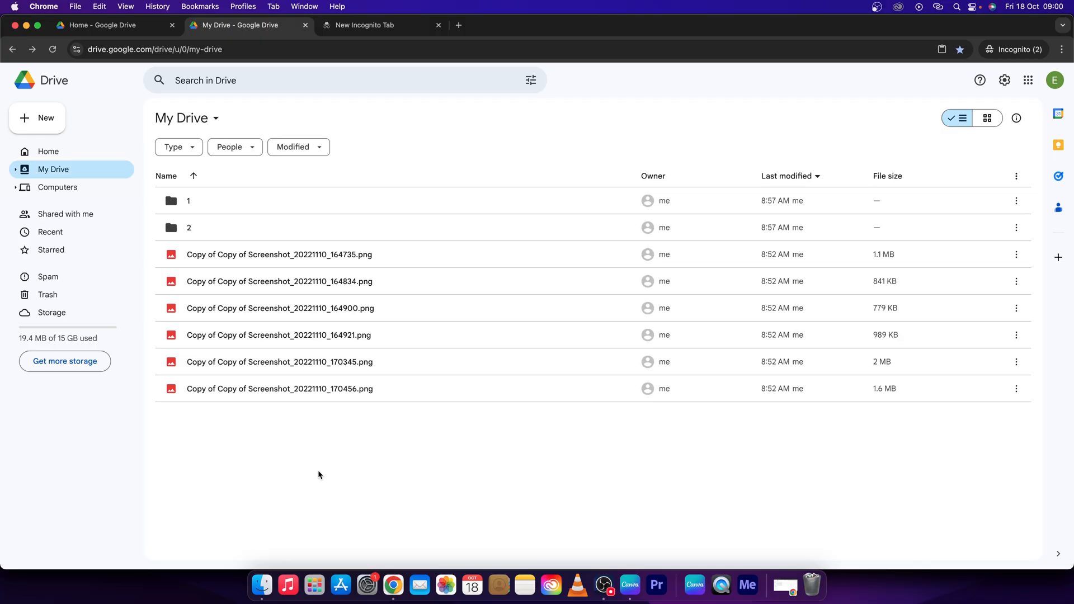
pyautogui.moveTo(323, 468)
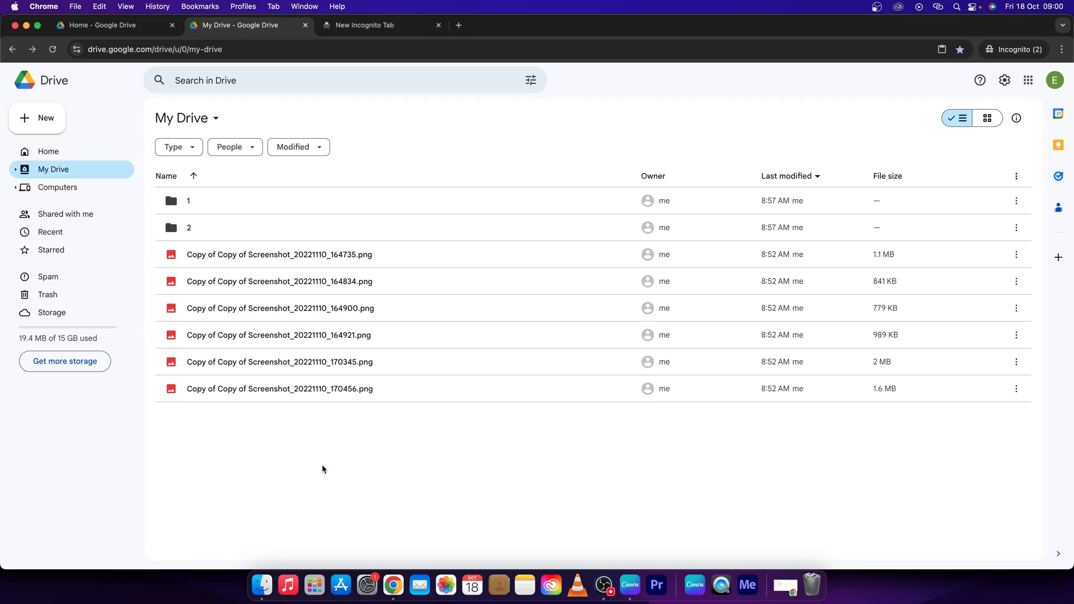
pyautogui.moveTo(331, 472)
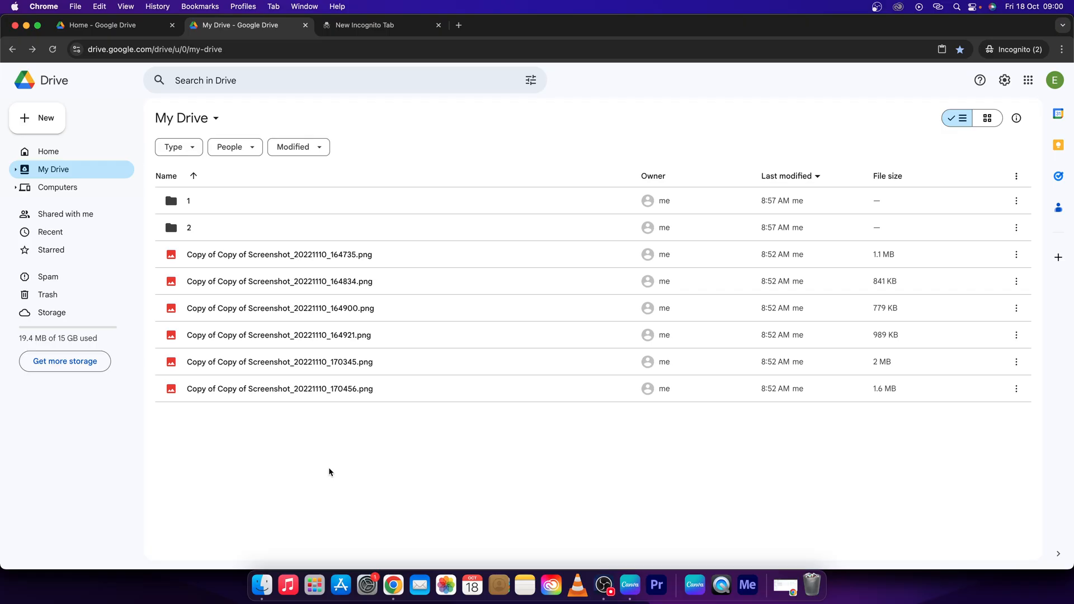